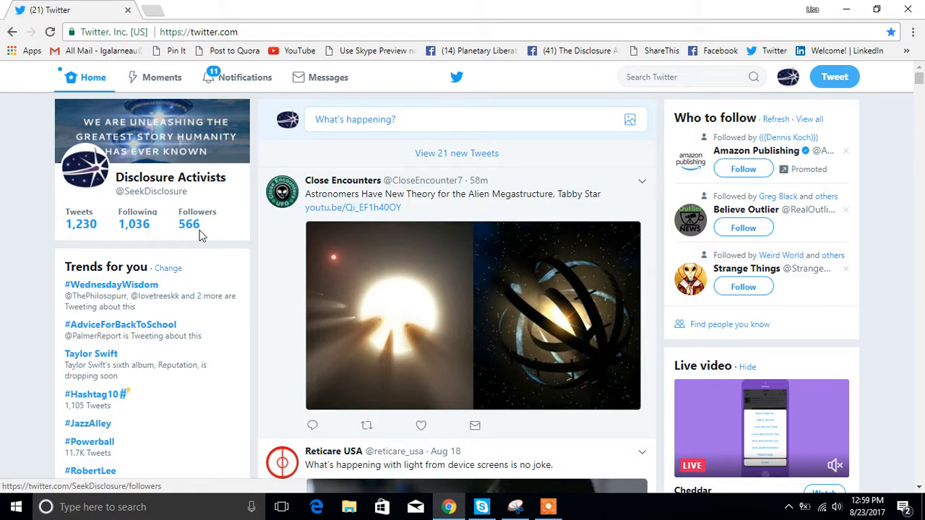
mouse_move(134, 216)
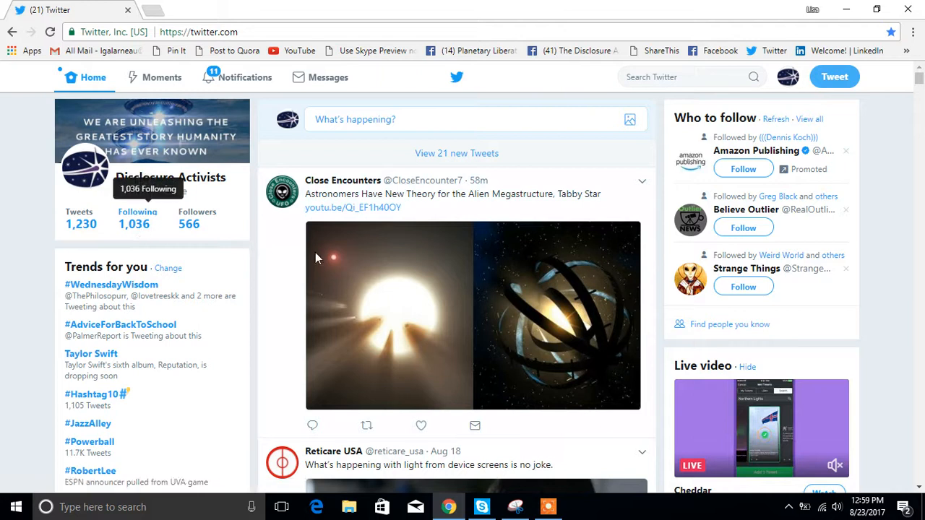
- Retweet the Close Encounters post about the Tabby Star alien megastructure to followers
scroll("down", 3)
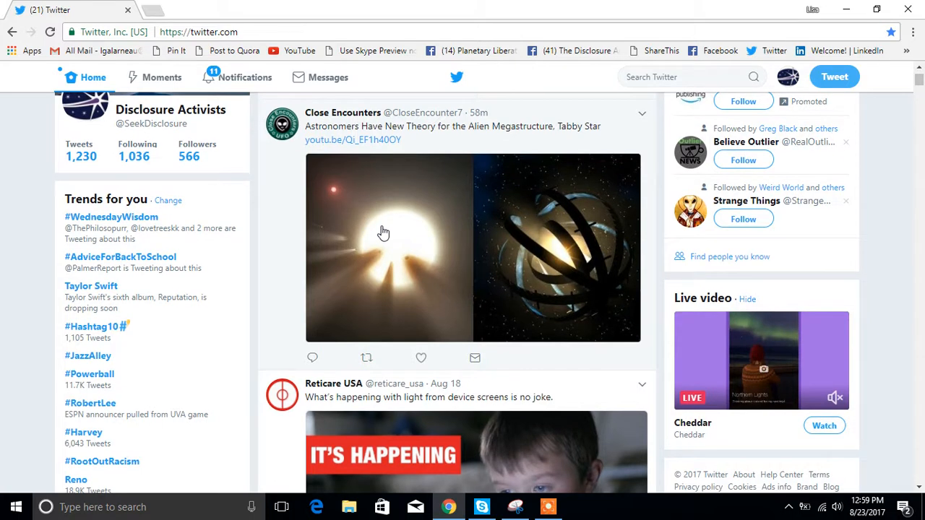
mouse_move(459, 221)
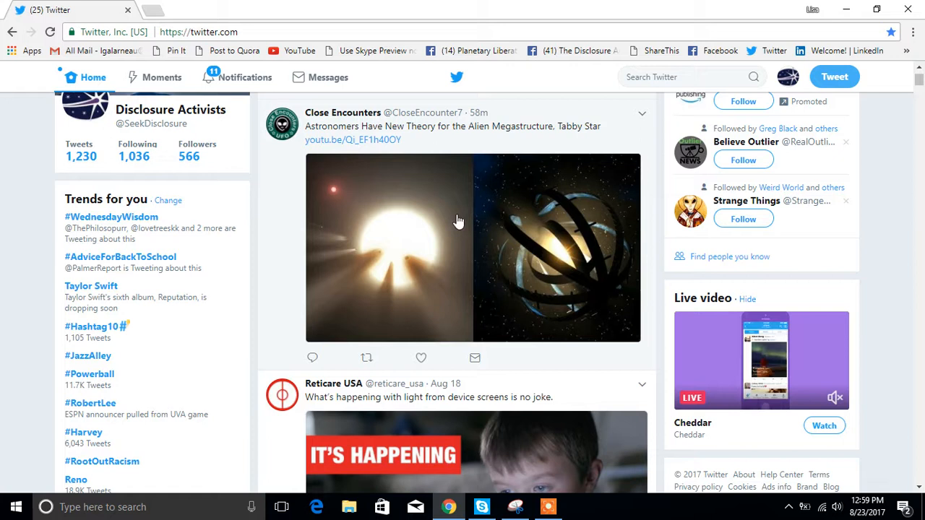
mouse_move(441, 273)
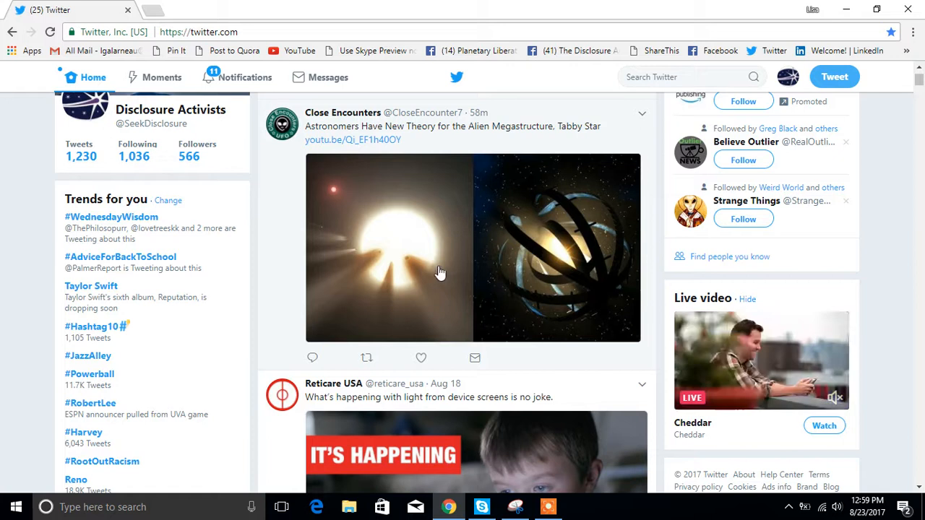
mouse_move(368, 359)
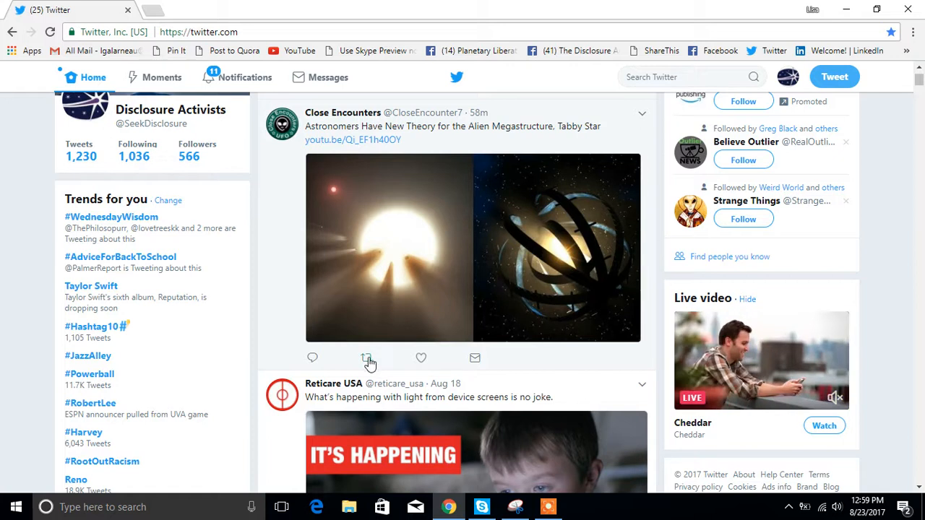
left_click(368, 358)
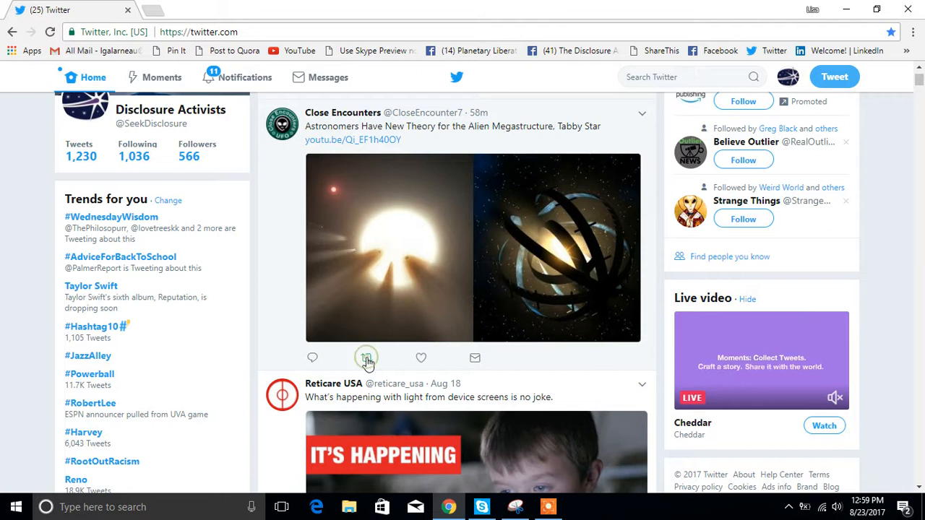
mouse_move(367, 358)
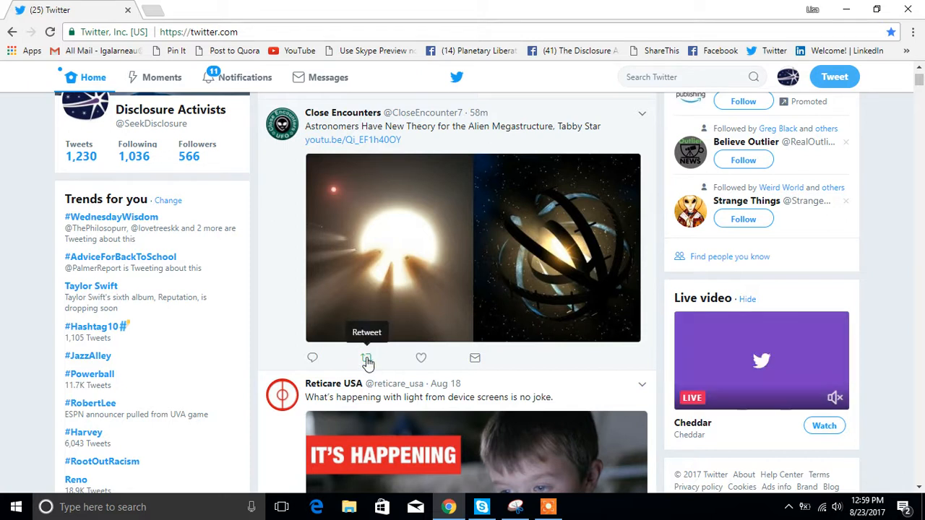
left_click(367, 358)
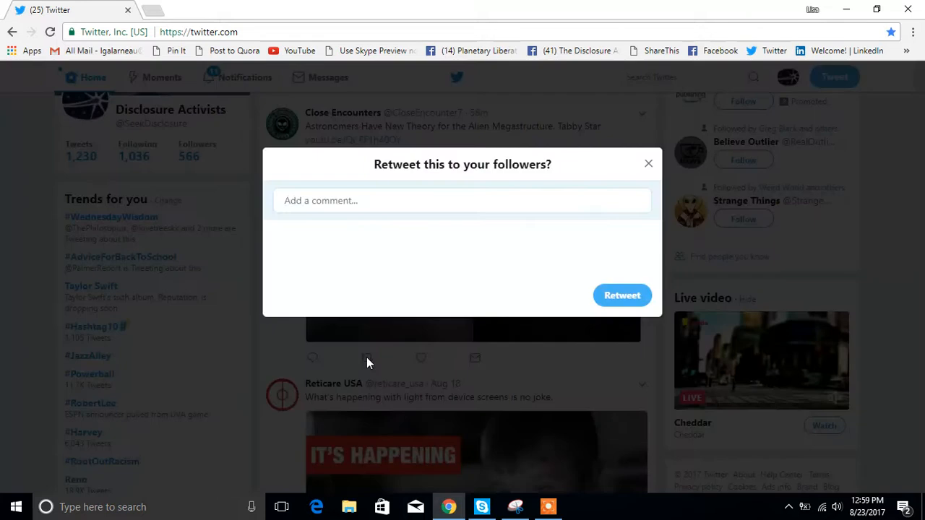
left_click(648, 164)
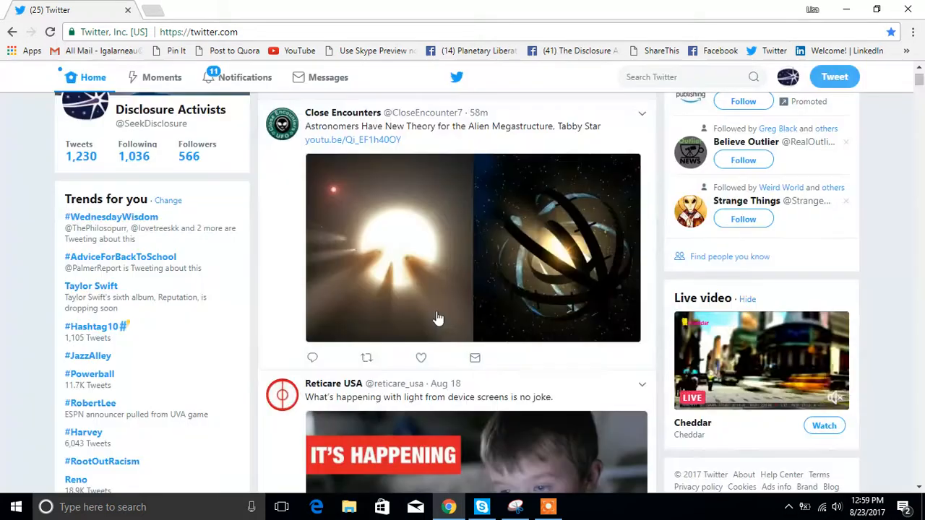
mouse_move(367, 362)
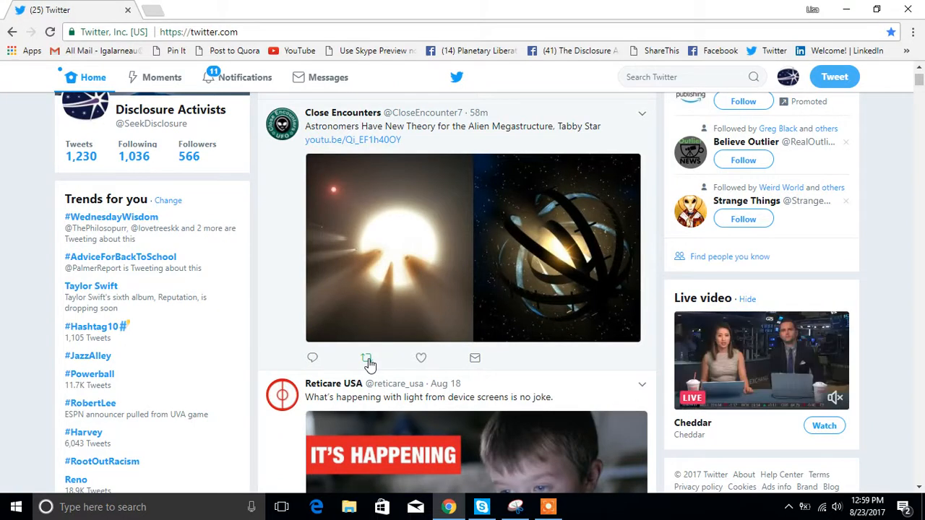
left_click(366, 358)
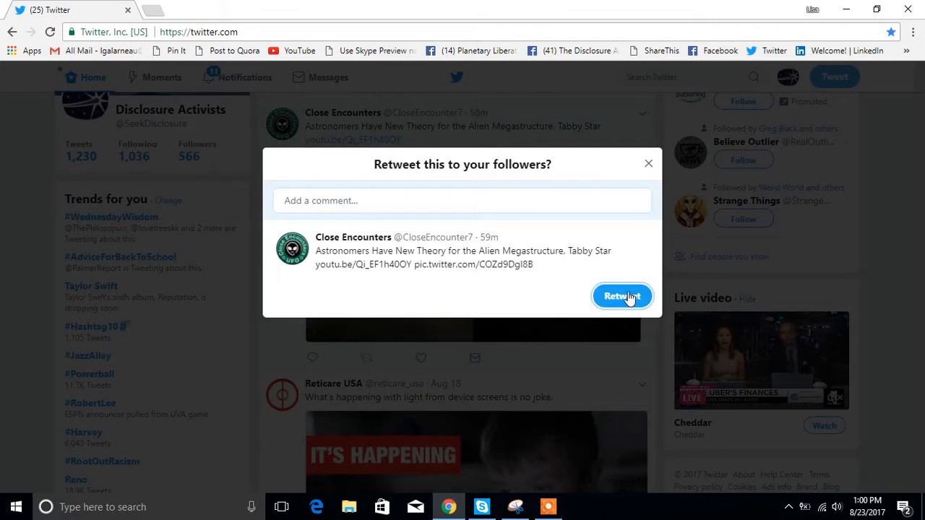
left_click(622, 296)
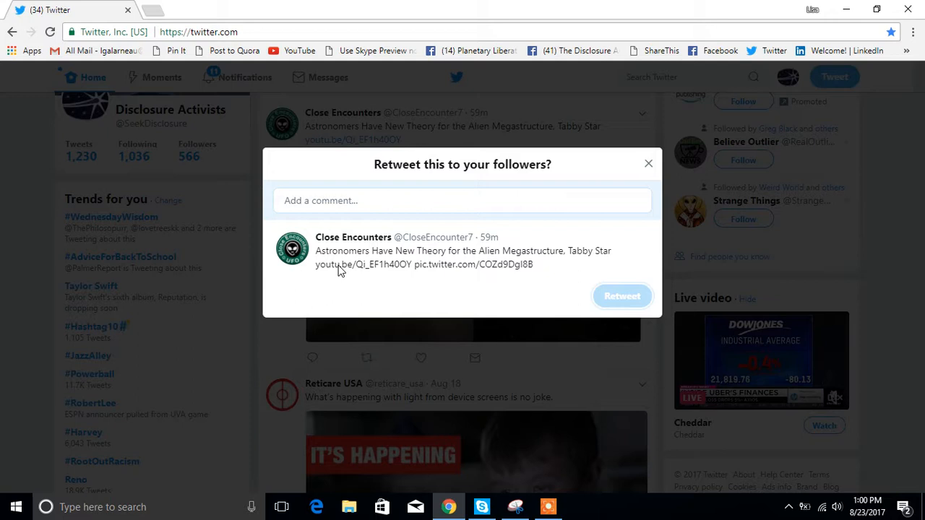
left_click(622, 295)
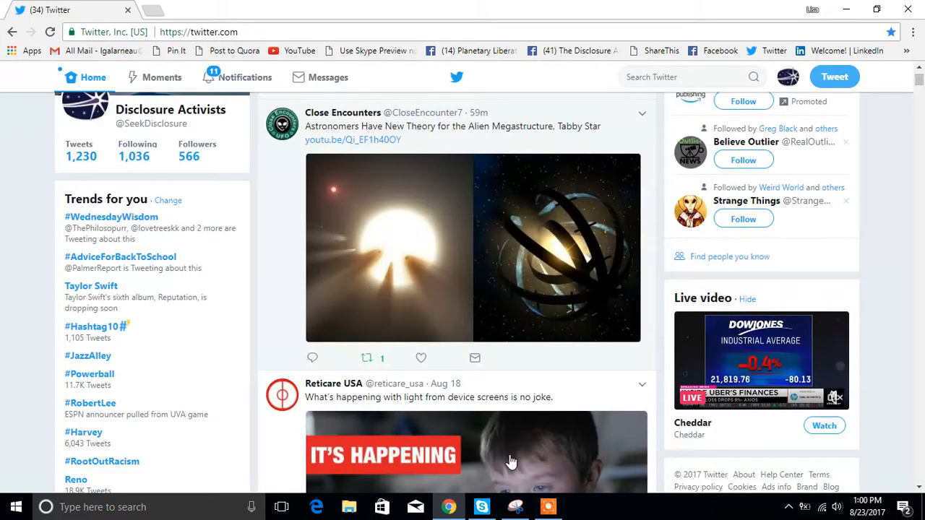
- Scroll the home feed down to the TexasUFOs eclipse sighting posts and select the search box
left_click(547, 506)
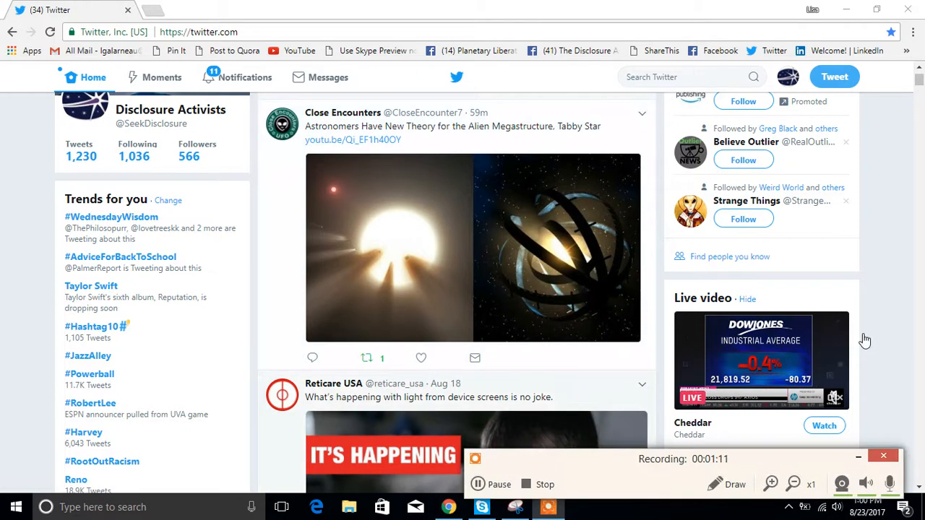
mouse_move(886, 314)
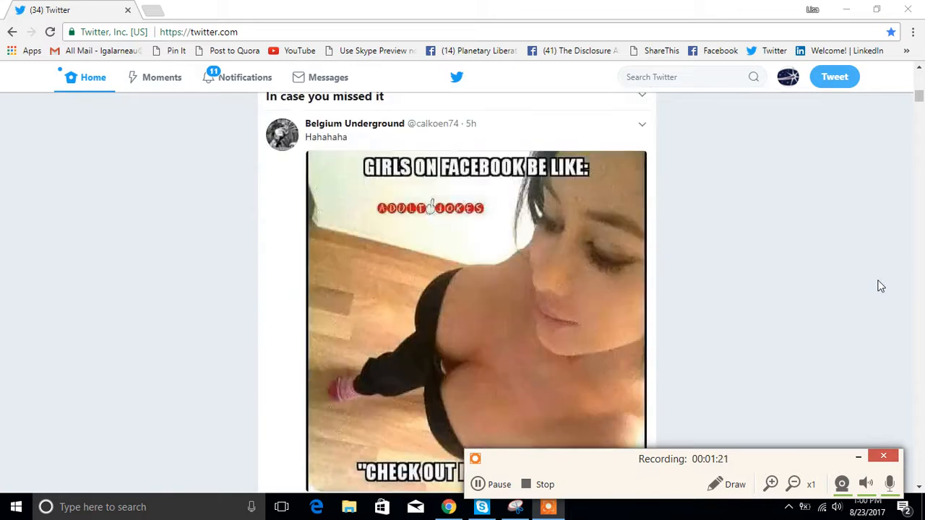
scroll("down", 3)
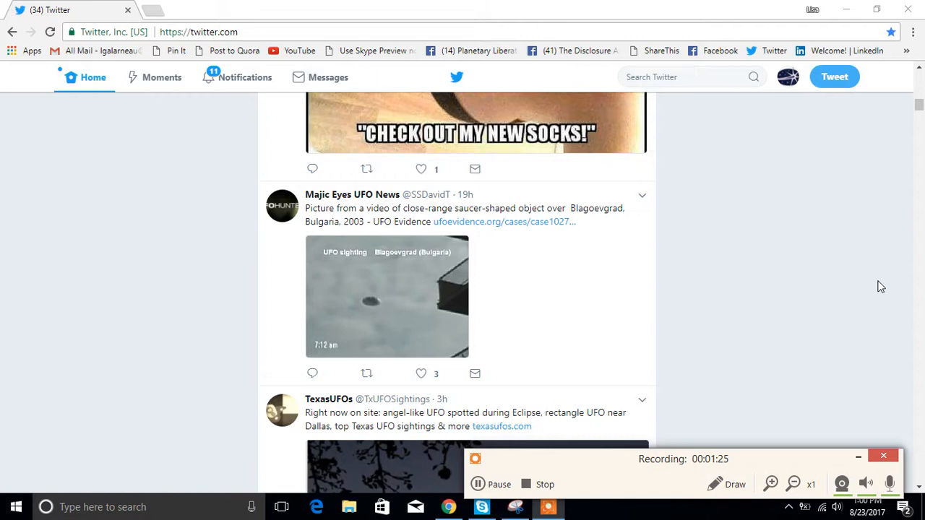
scroll("down", 3)
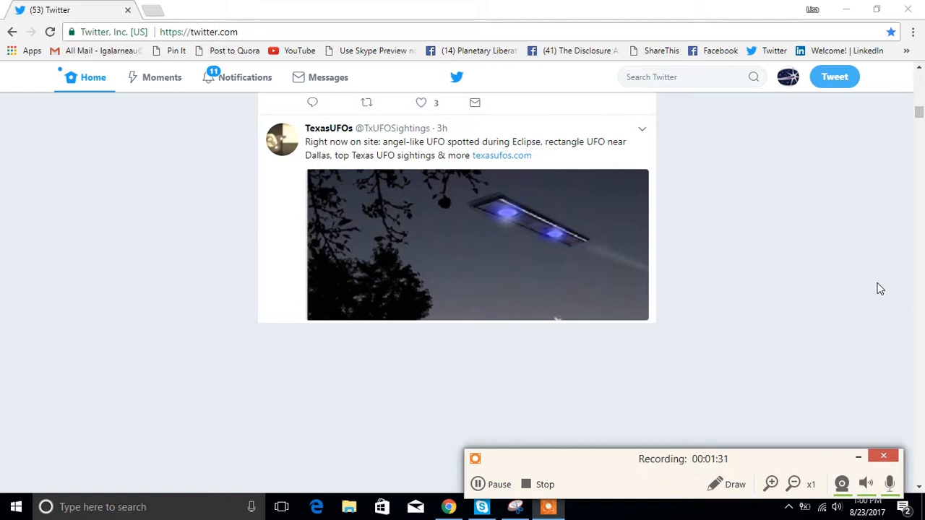
mouse_move(754, 258)
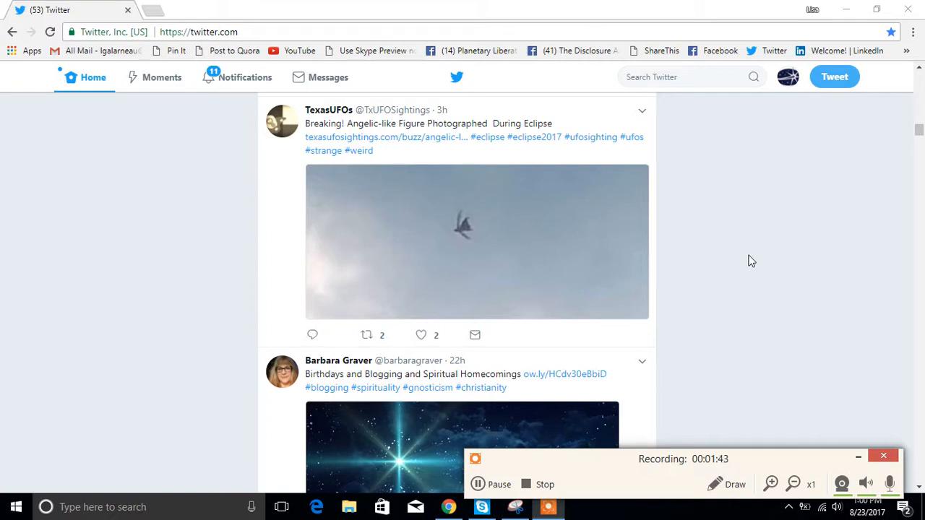
mouse_move(724, 254)
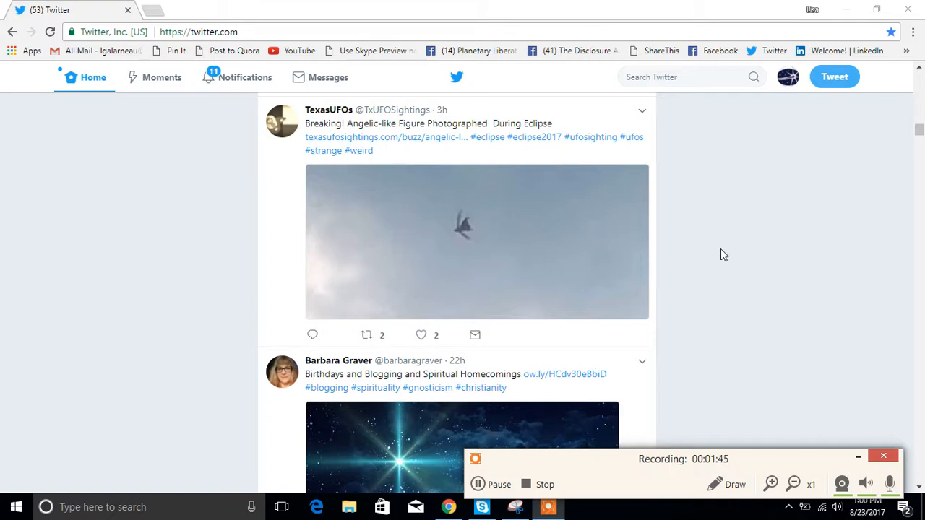
mouse_move(738, 237)
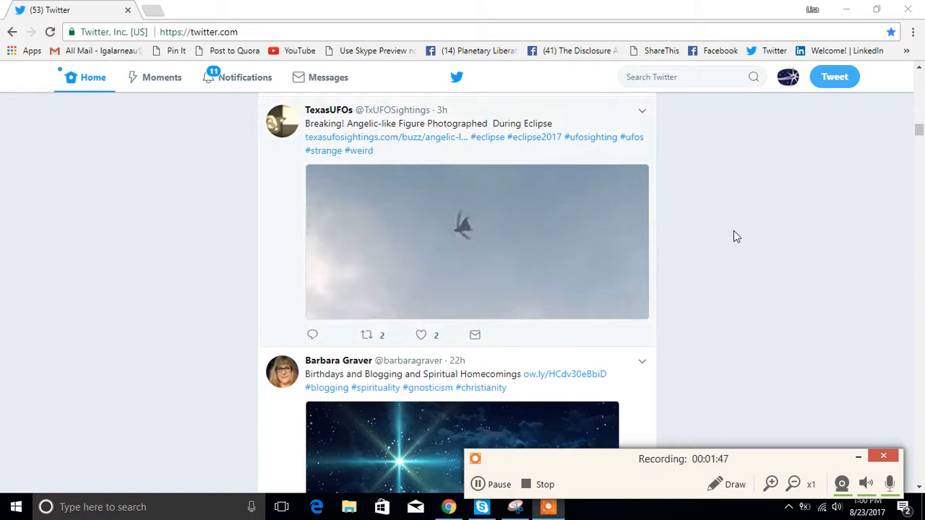
scroll("down", 3)
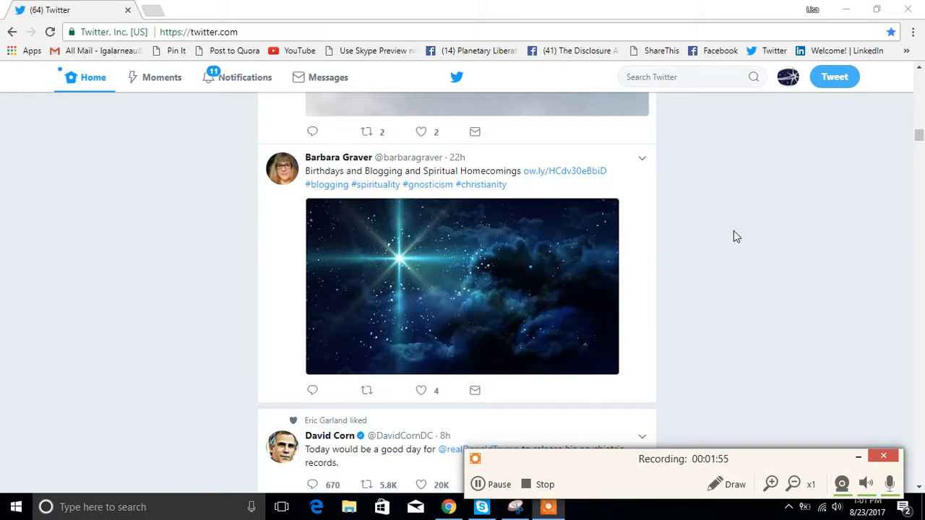
mouse_move(743, 242)
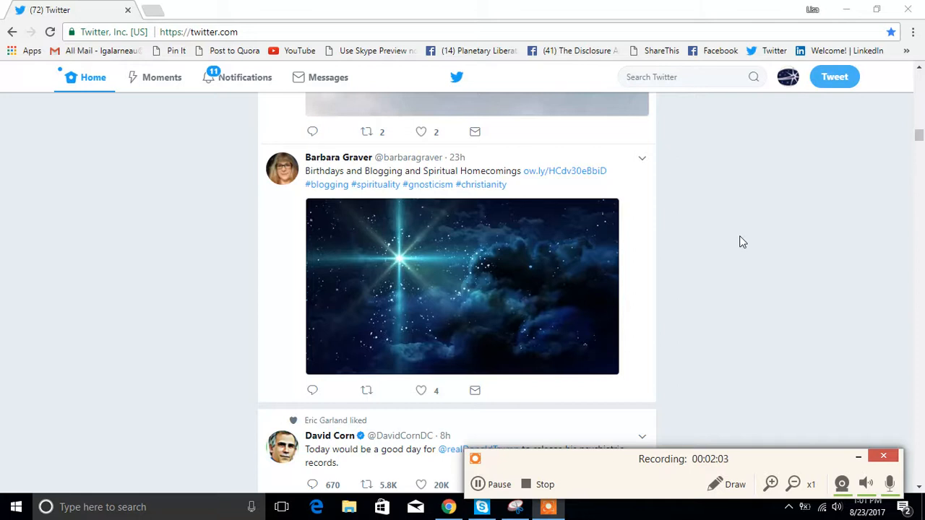
scroll("down", 3)
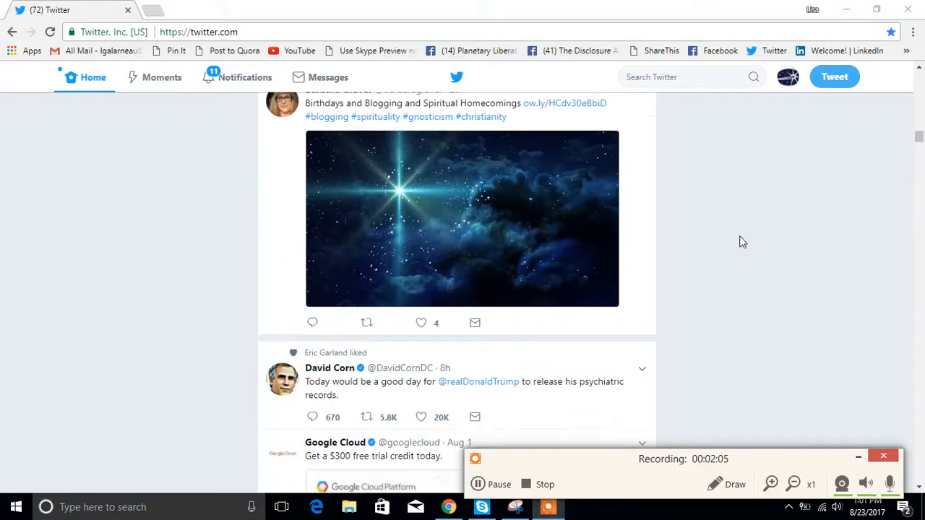
scroll("down", 3)
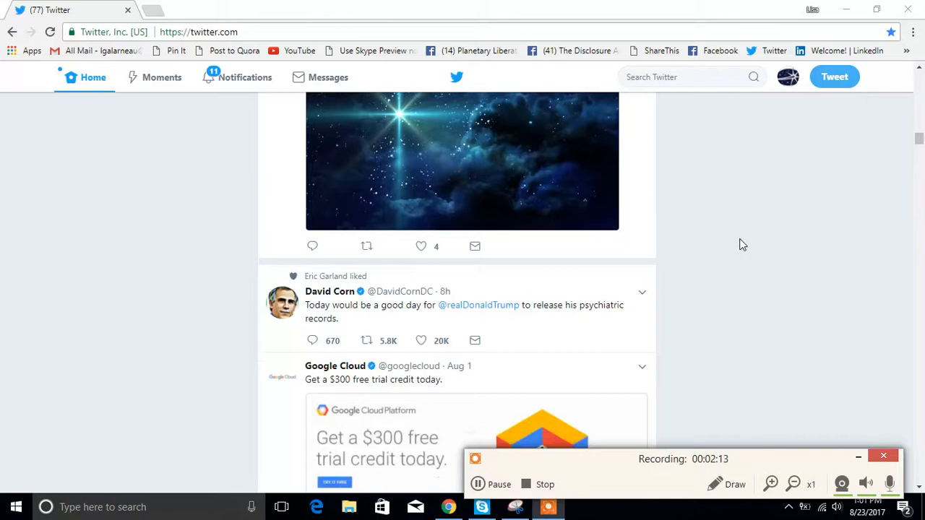
scroll("down", 3)
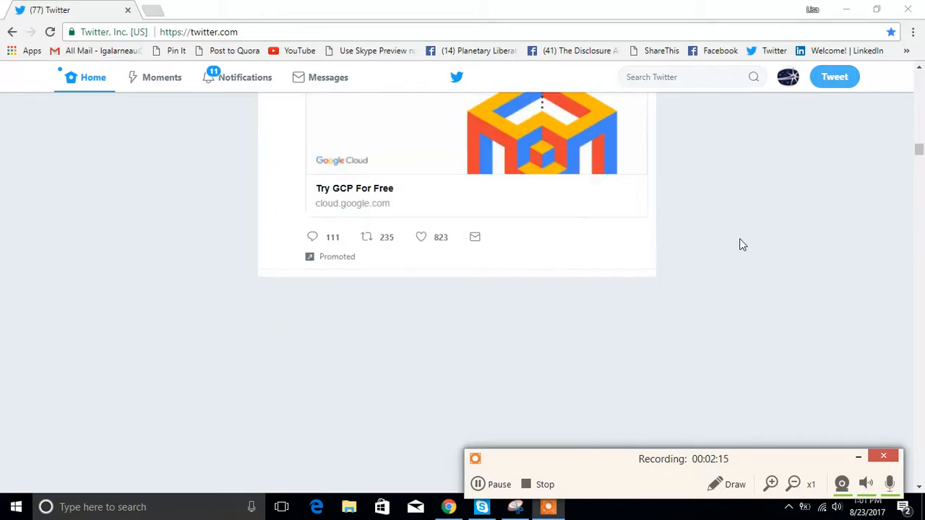
scroll("down", 3)
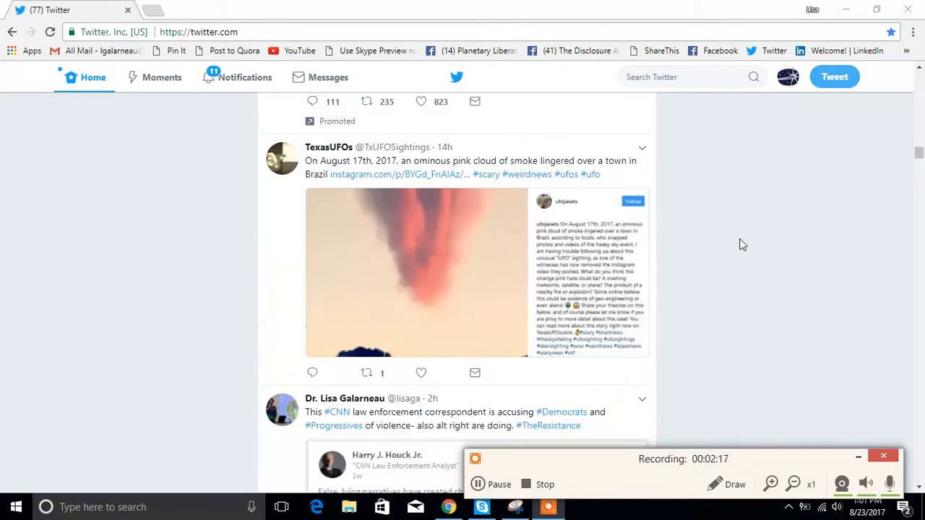
mouse_move(687, 255)
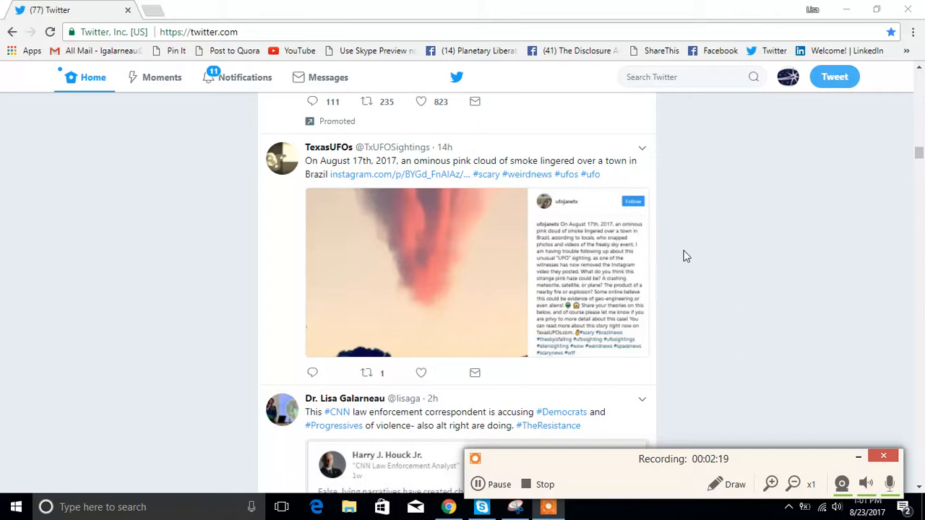
scroll("down", 3)
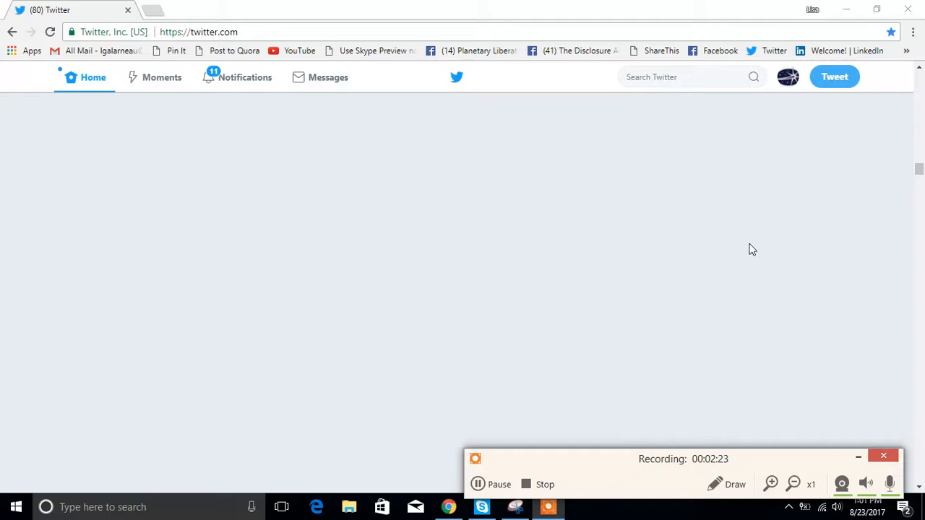
scroll("down", 3)
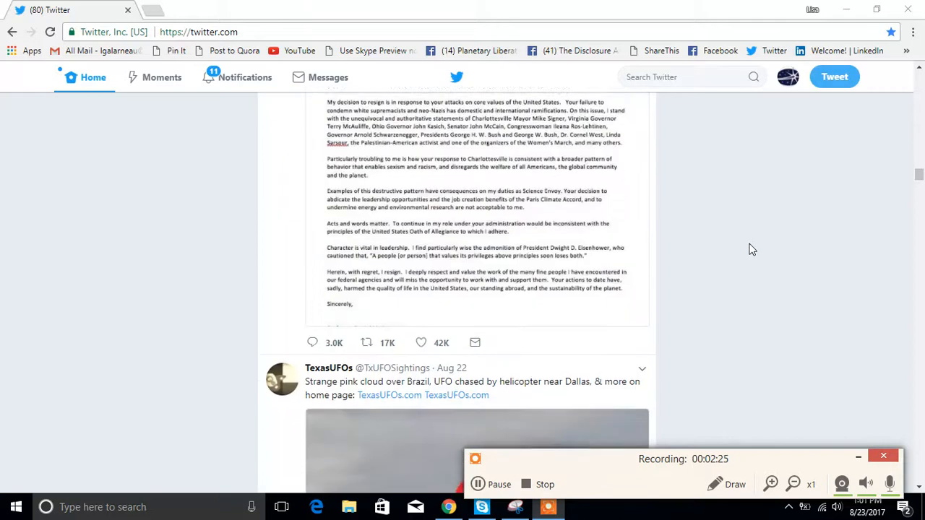
scroll("down", 3)
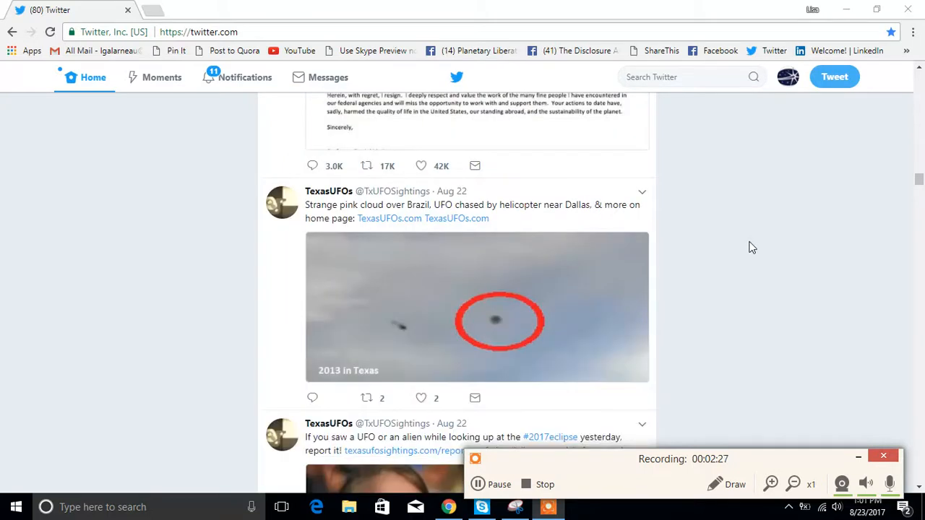
mouse_move(526, 334)
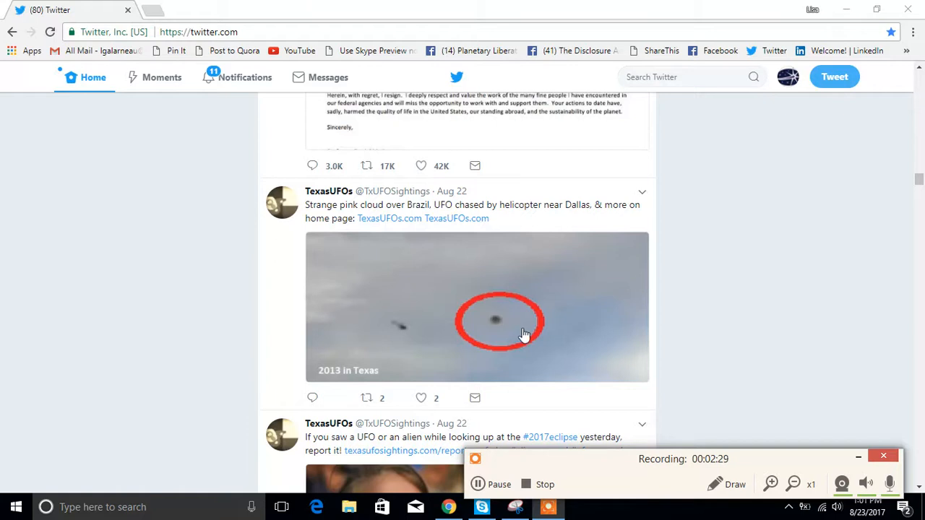
mouse_move(558, 353)
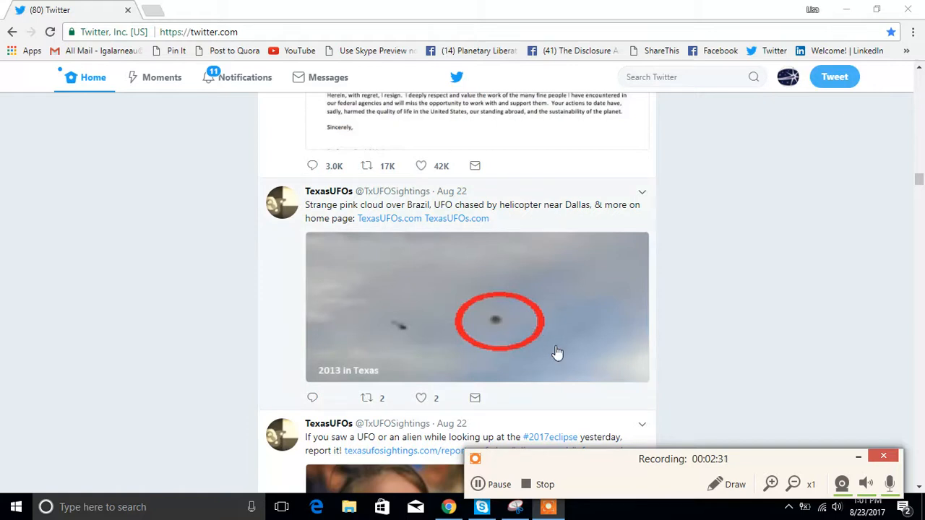
scroll("down", 3)
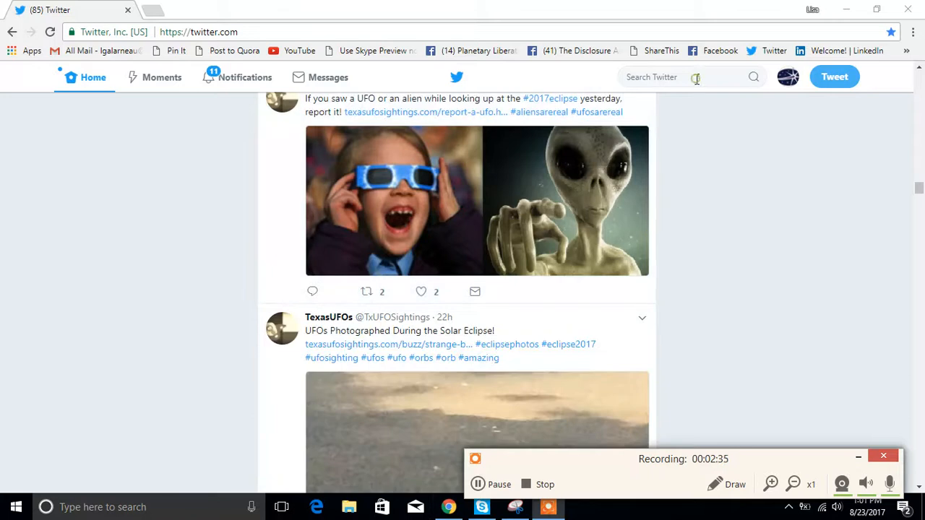
left_click(690, 76)
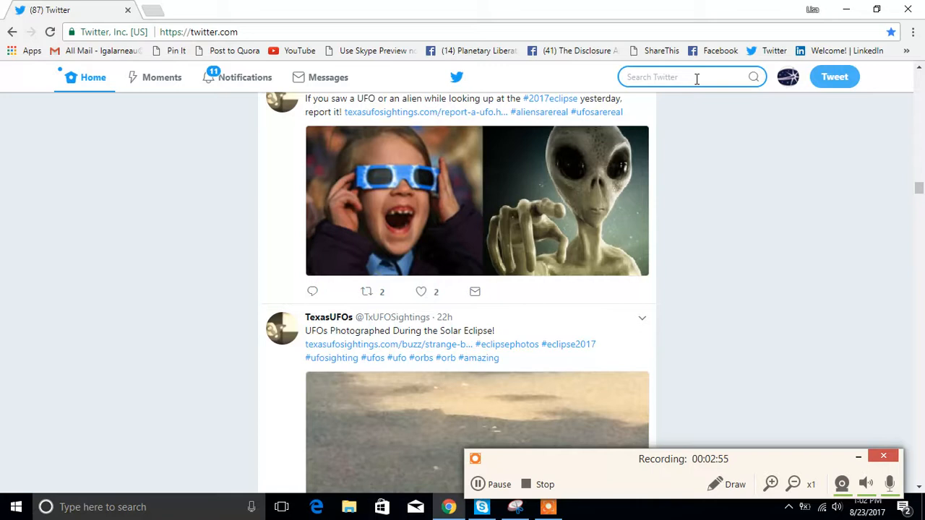
- Search Twitter for 'ufo eclipses'
type("u")
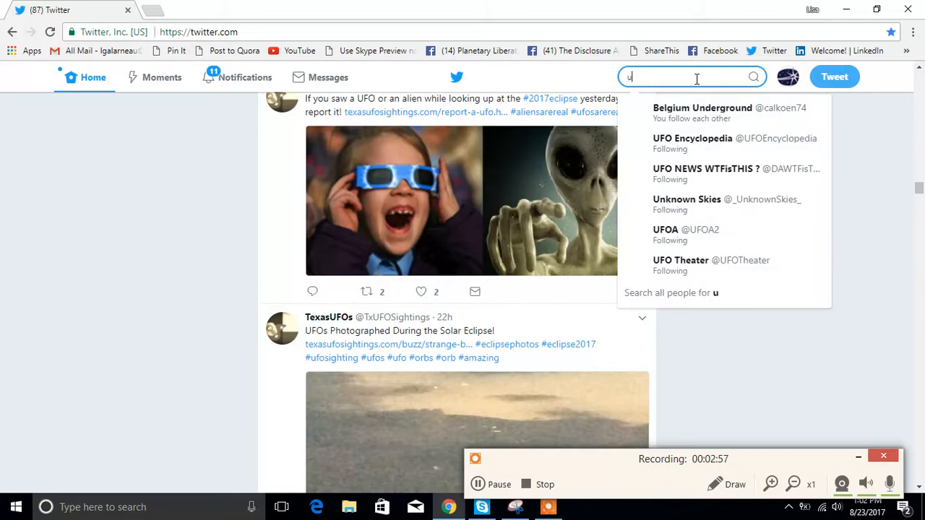
type("fo ecp")
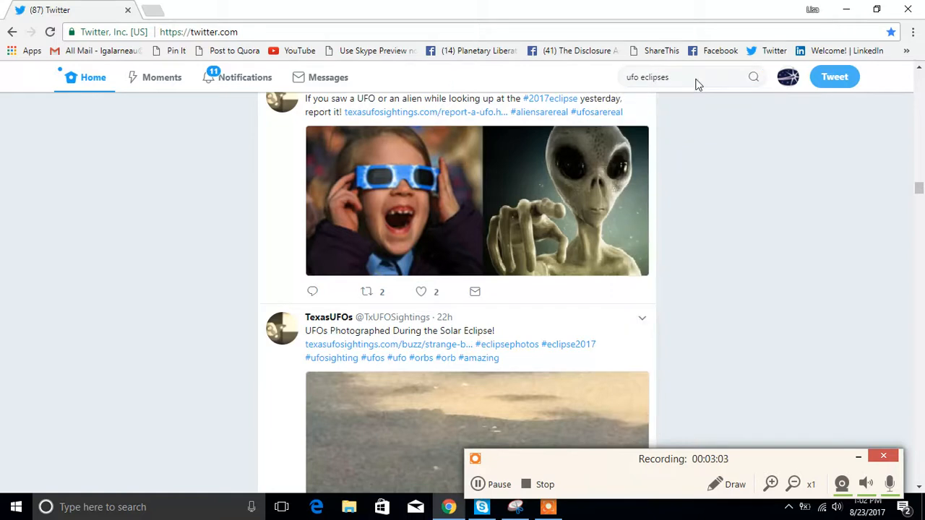
key("Return")
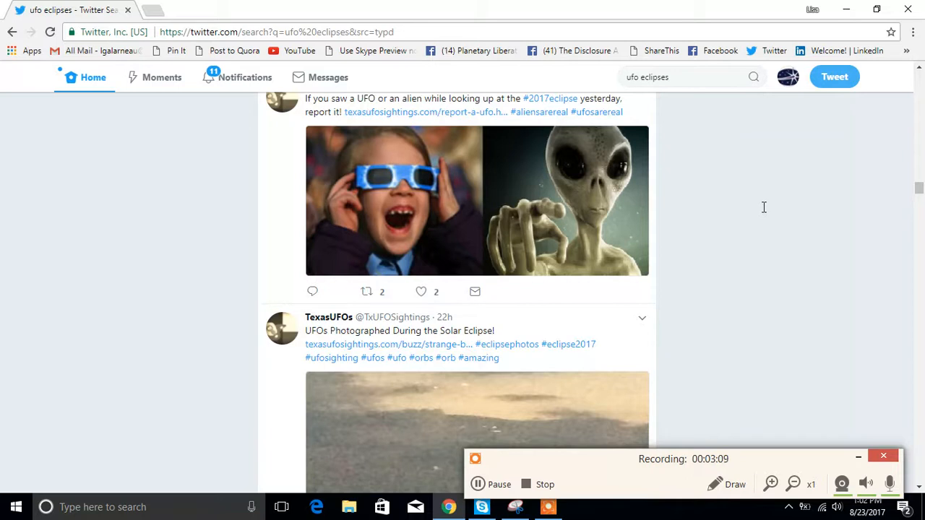
mouse_move(766, 212)
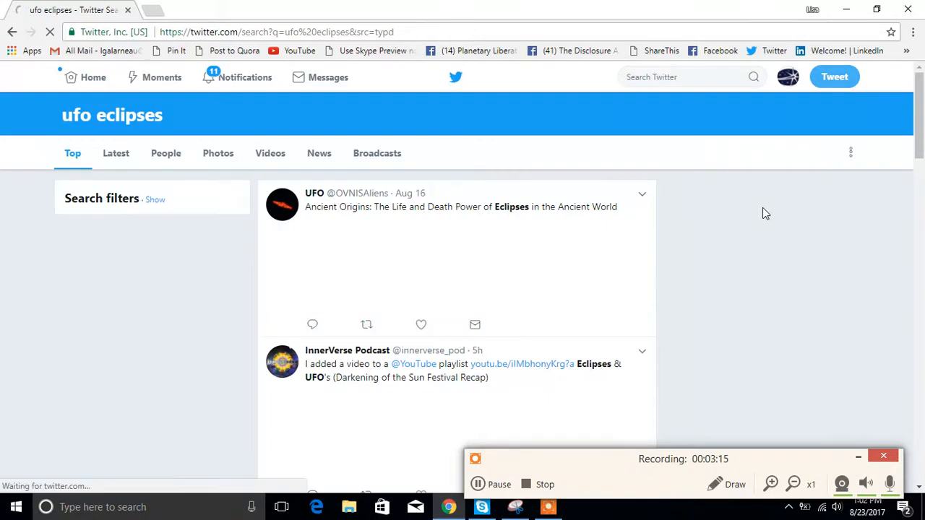
mouse_move(764, 222)
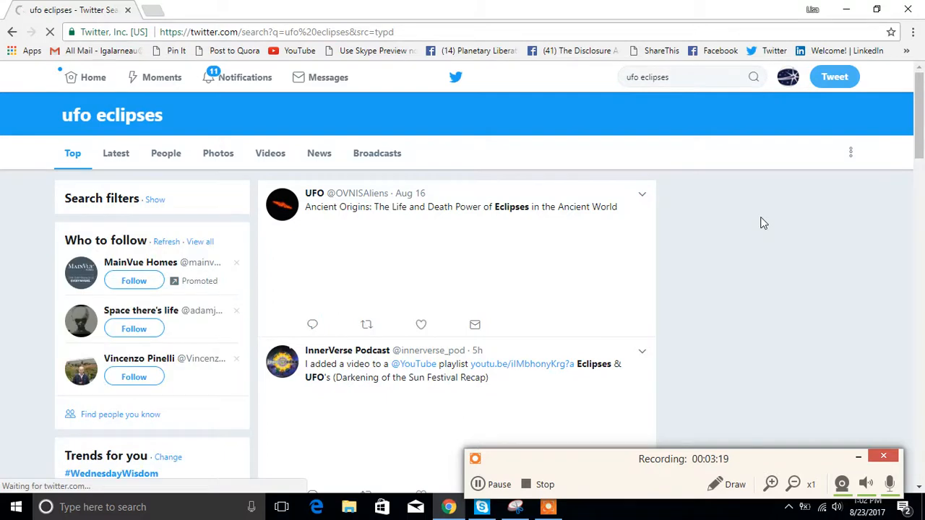
- Scroll the results down to the SkeletonsInMyCloset post on Solar Eclipses and UFOs
scroll("down", 3)
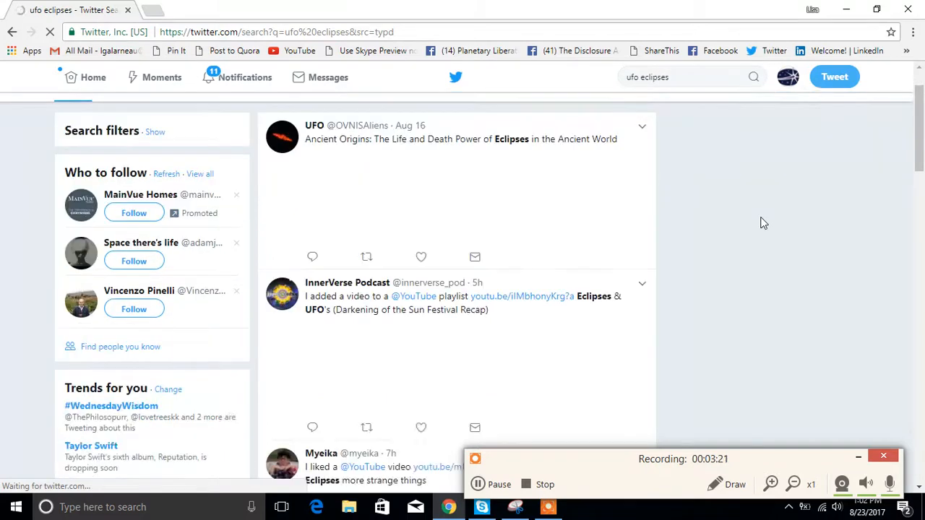
scroll("down", 3)
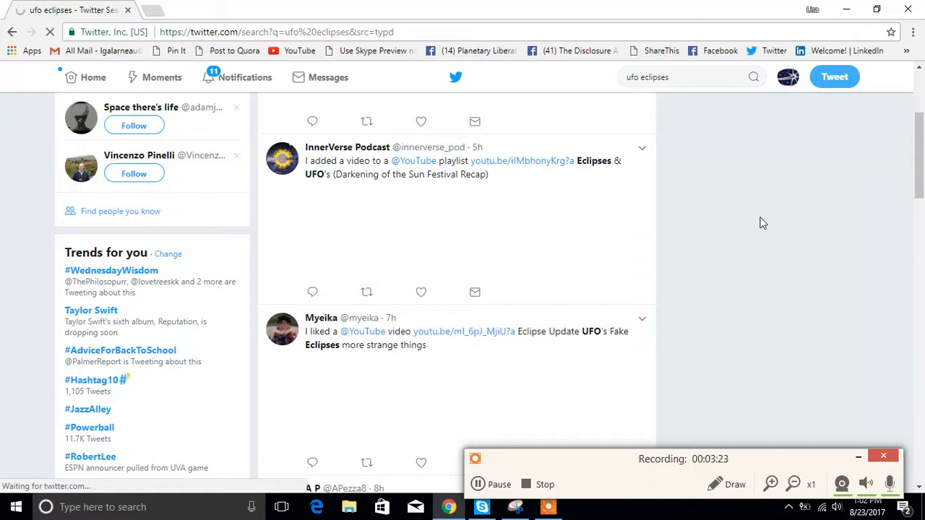
mouse_move(763, 227)
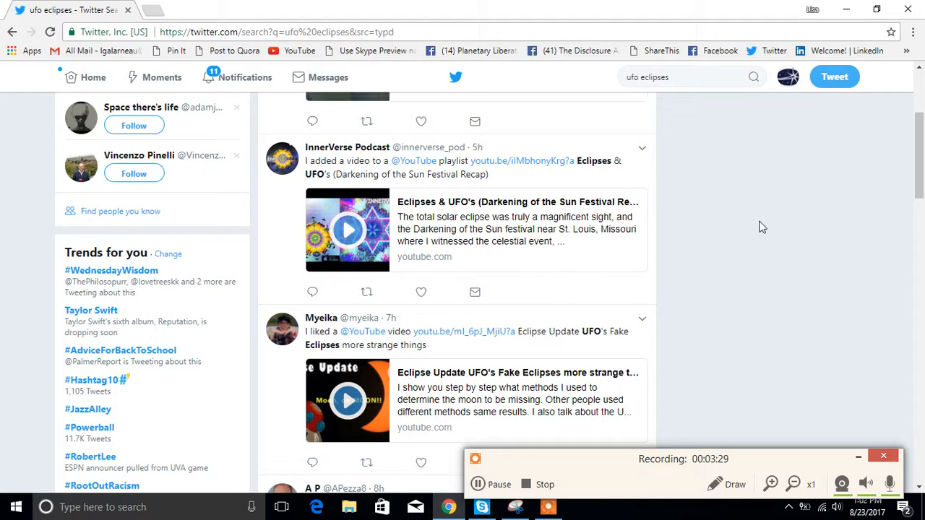
scroll("down", 3)
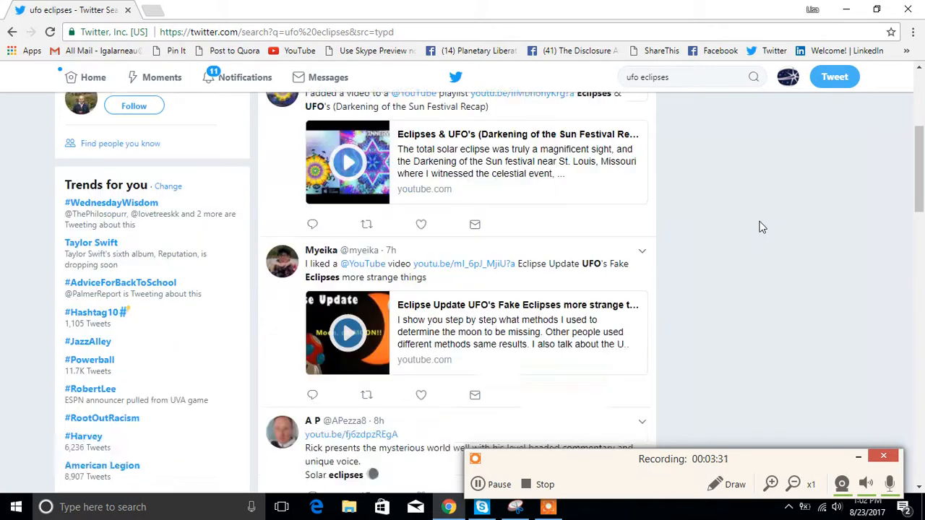
scroll("down", 3)
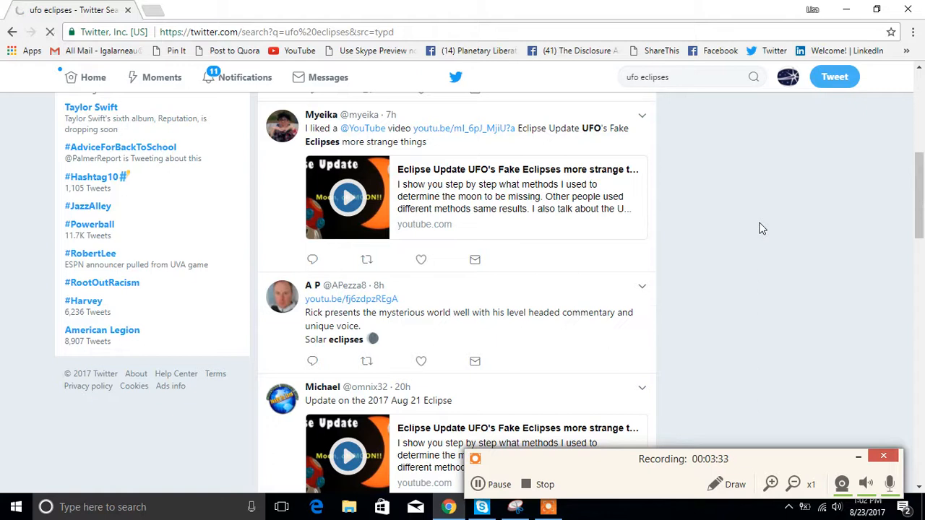
scroll("down", 3)
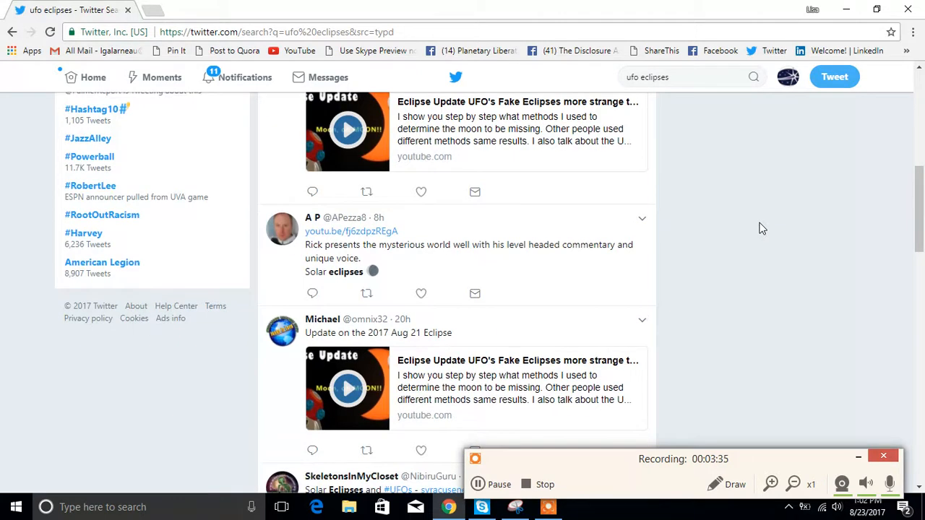
scroll("down", 3)
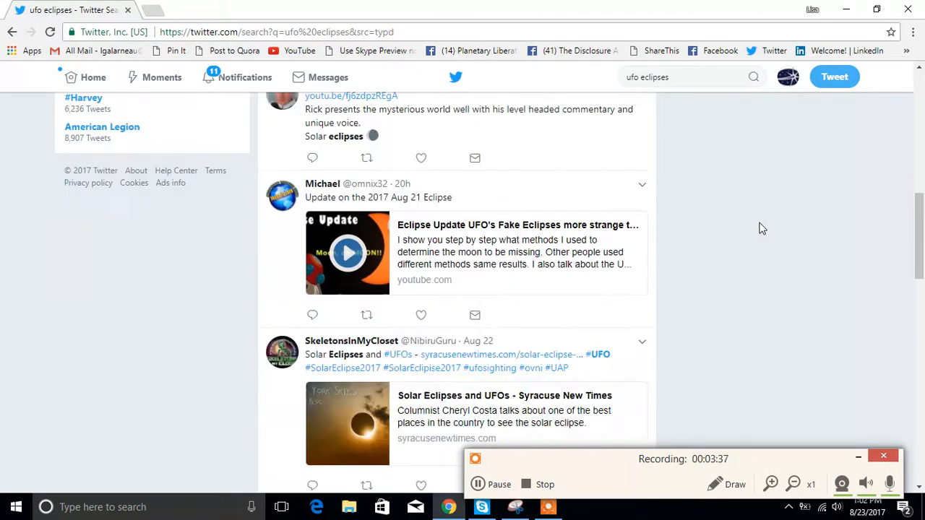
scroll("down", 3)
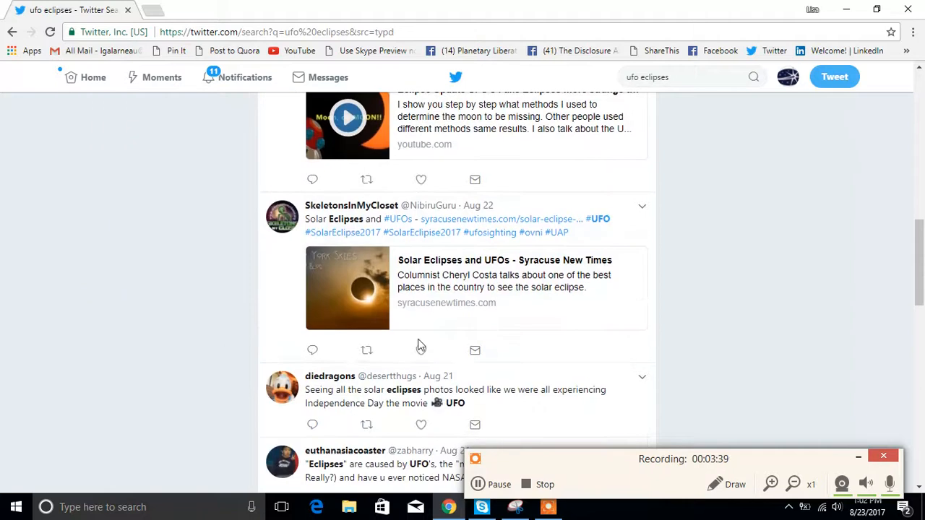
mouse_move(367, 351)
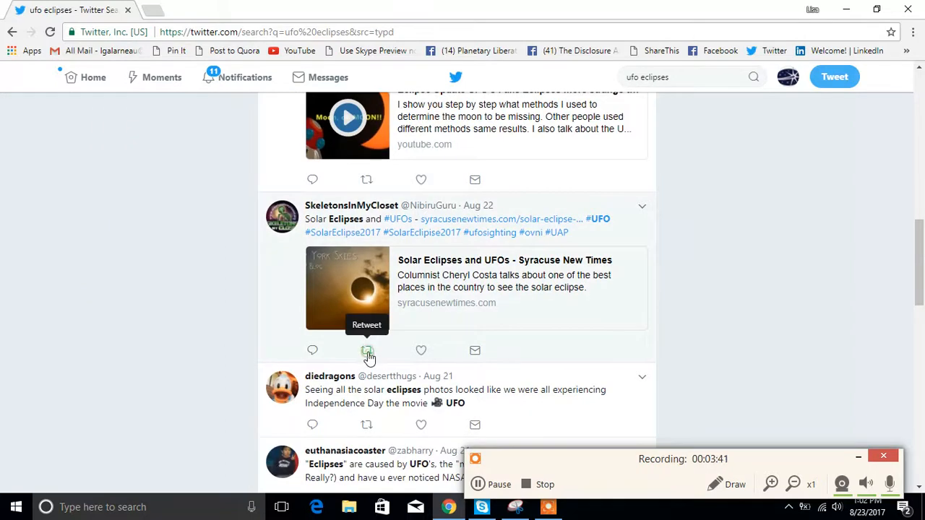
- Retweet the SkeletonsInMyCloset Solar Eclipses and UFOs post, then scroll through the results
left_click(366, 350)
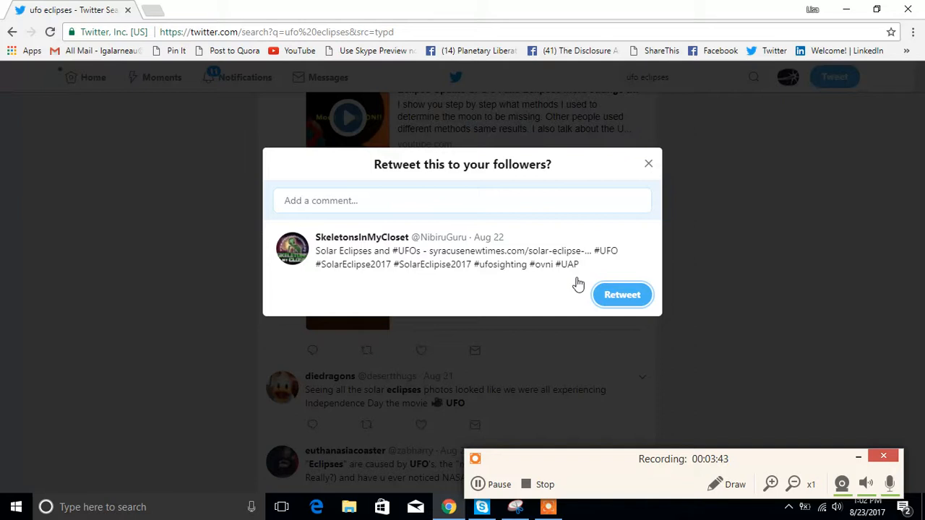
left_click(622, 295)
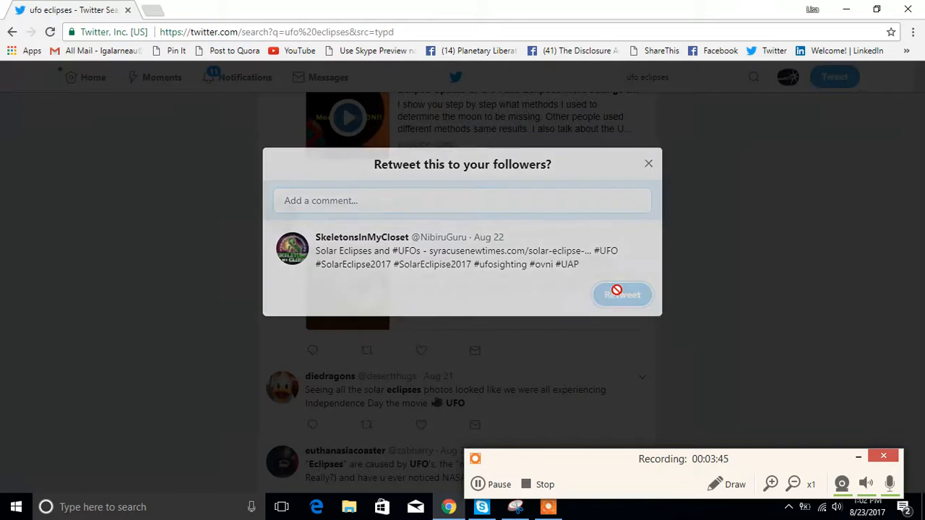
left_click(622, 295)
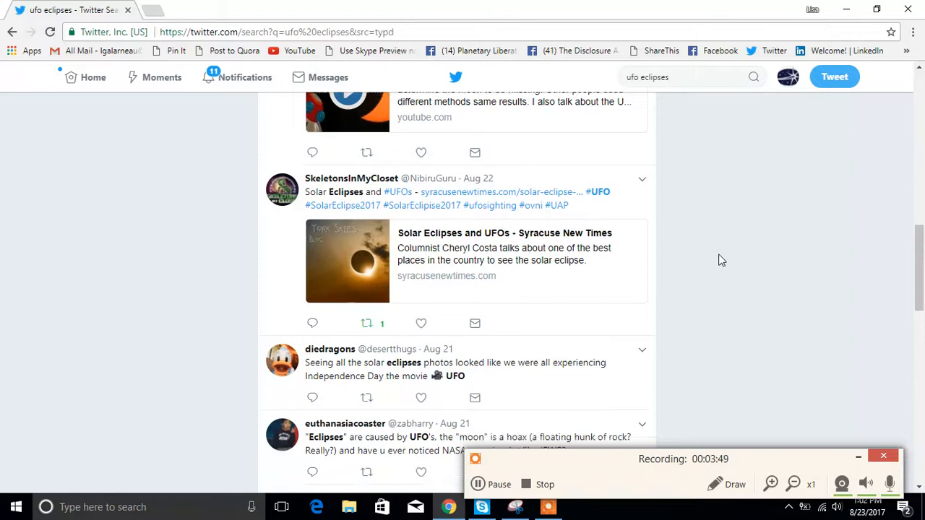
scroll("down", 3)
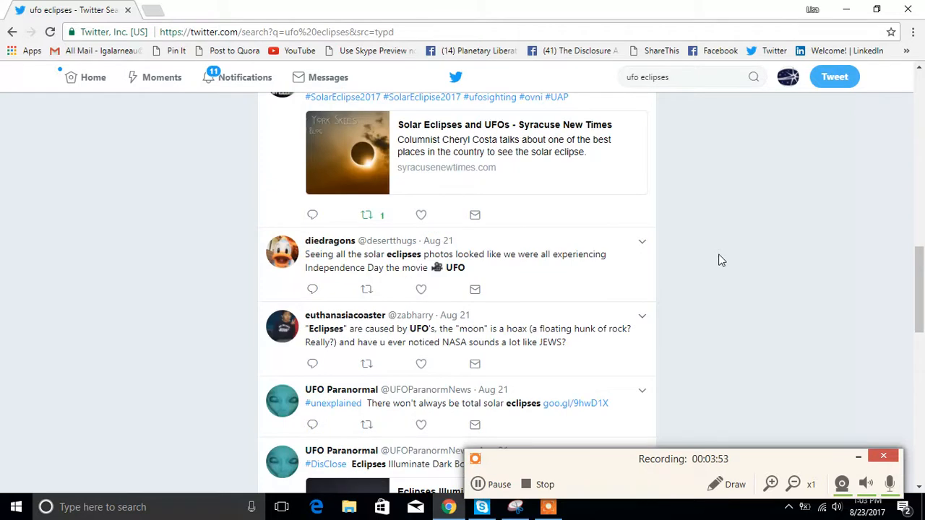
scroll("down", 3)
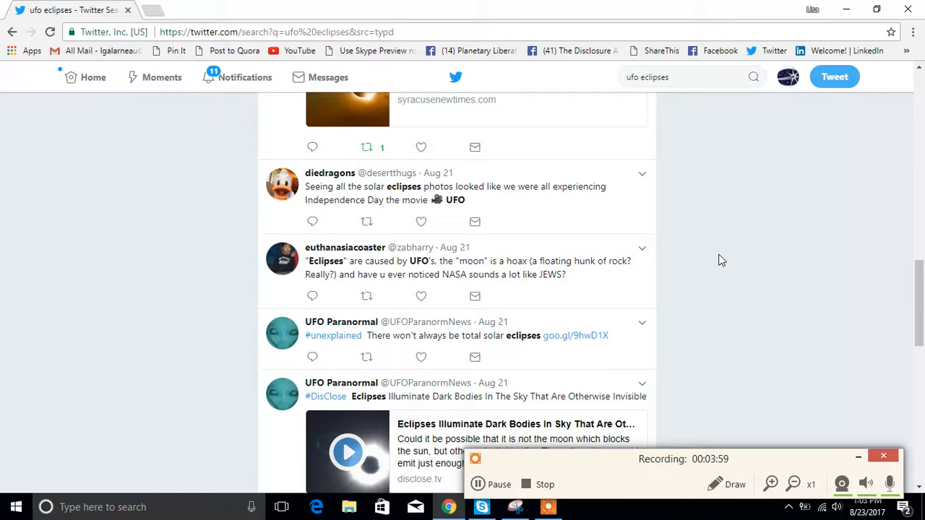
scroll("down", 3)
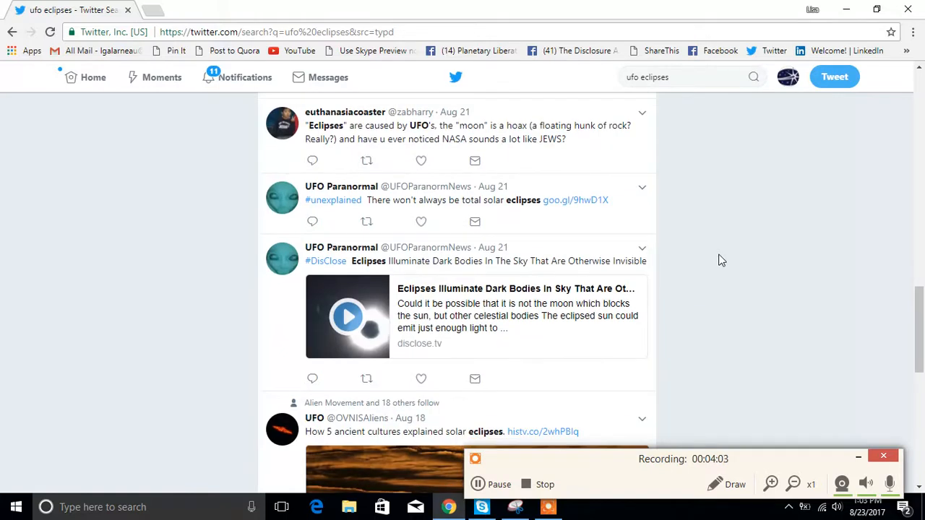
scroll("up", 3)
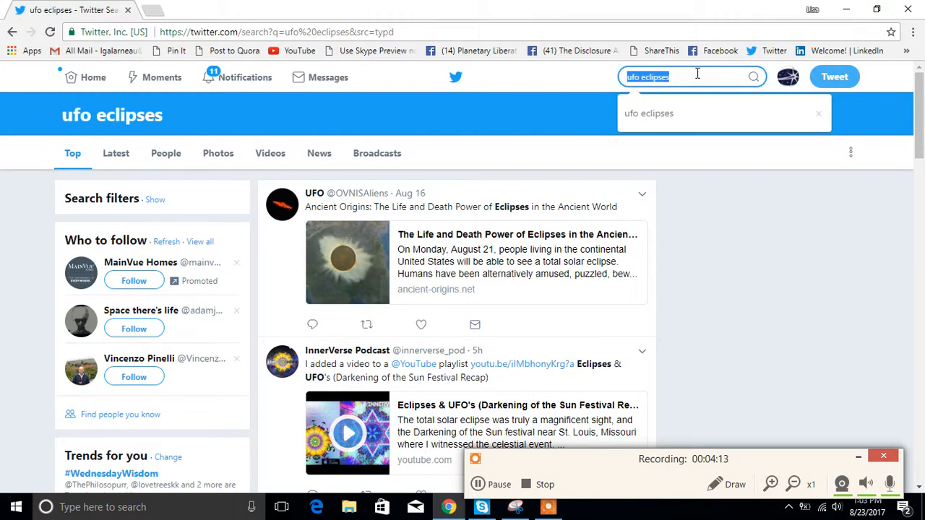
- Search for '#Disclosure' and play the Awakening video in the top result
type("#Disc")
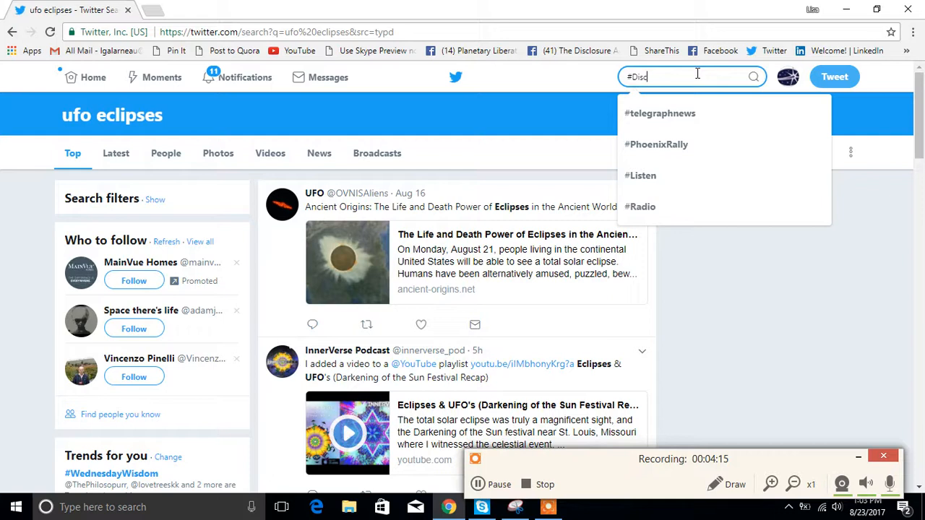
type("losure")
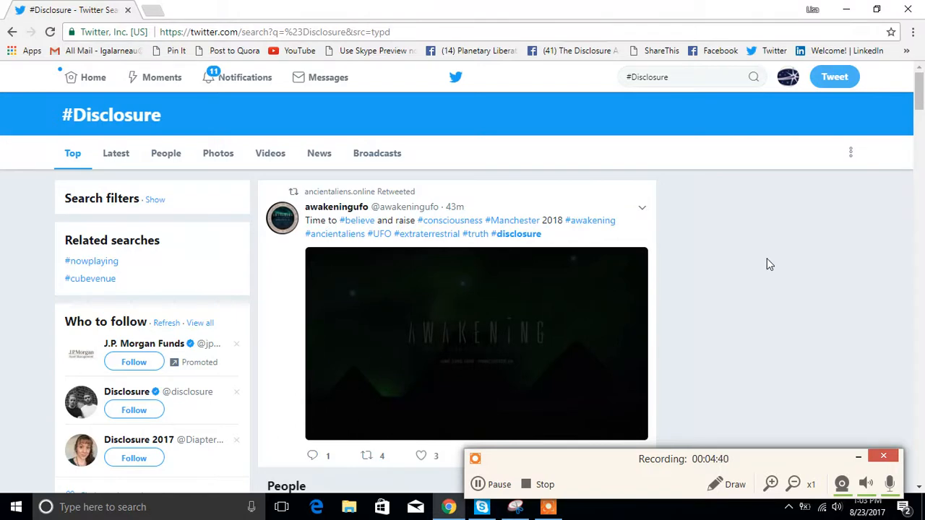
left_click(476, 344)
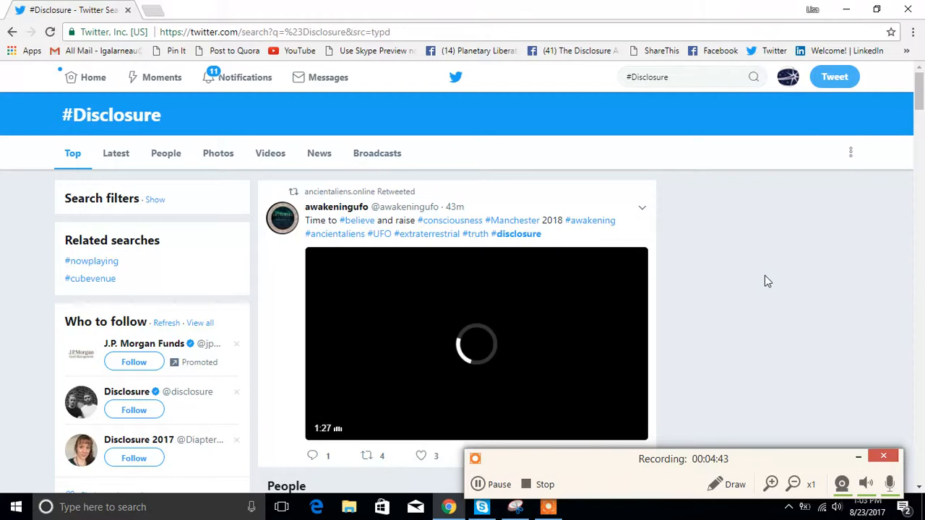
mouse_move(744, 373)
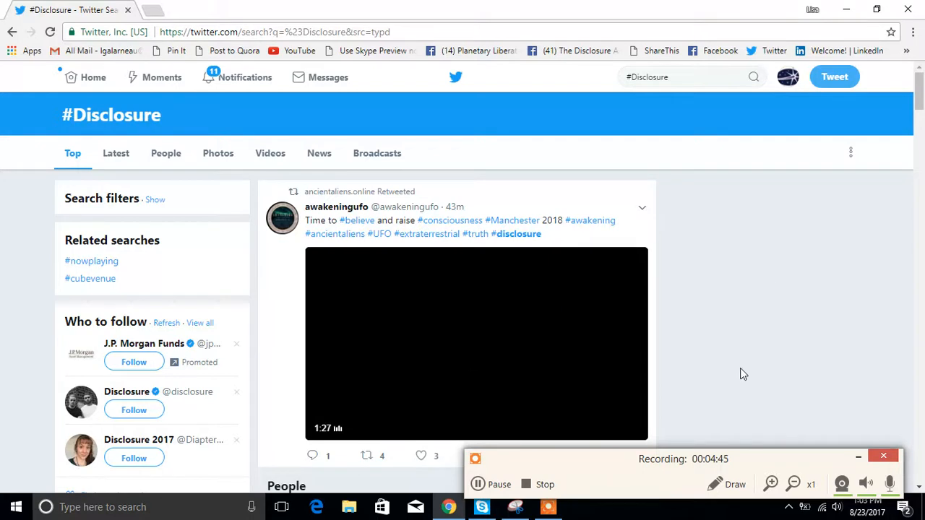